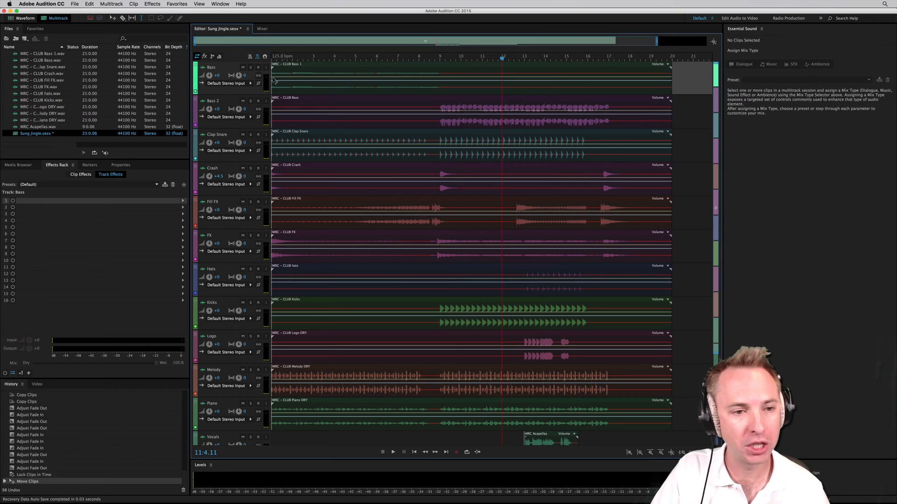
{"action": "mouse_move", "coordinate": [437, 131]}
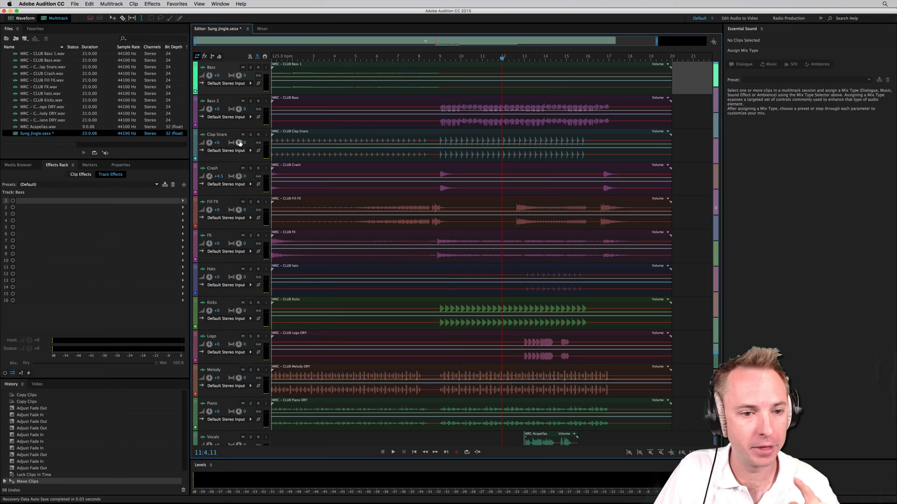
{"action": "mouse_move", "coordinate": [318, 247]}
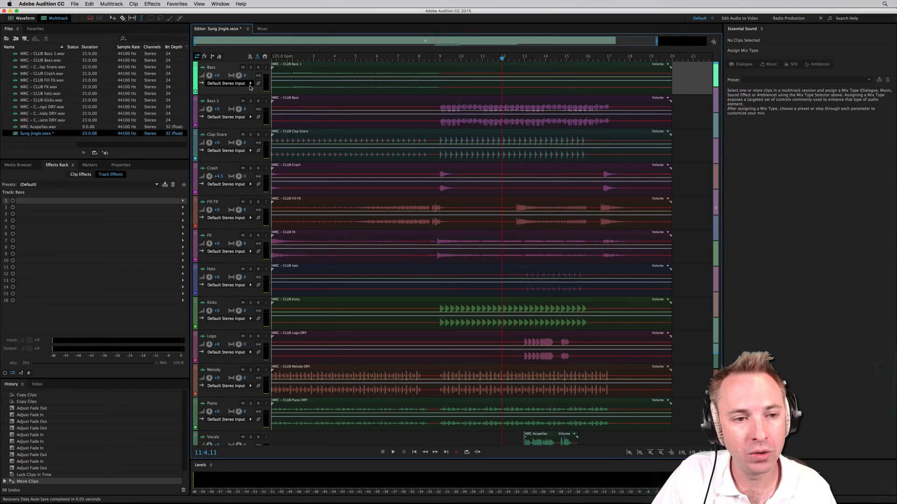
- Check the Bass input choices, then enlarge the tracks to reveal each Output row set to Master
{"action": "left_click", "coordinate": [250, 83]}
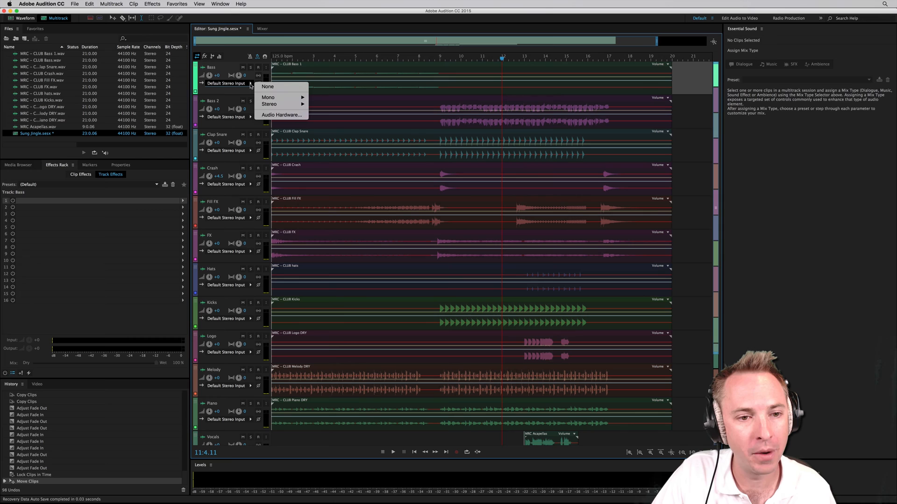
{"action": "mouse_move", "coordinate": [202, 84]}
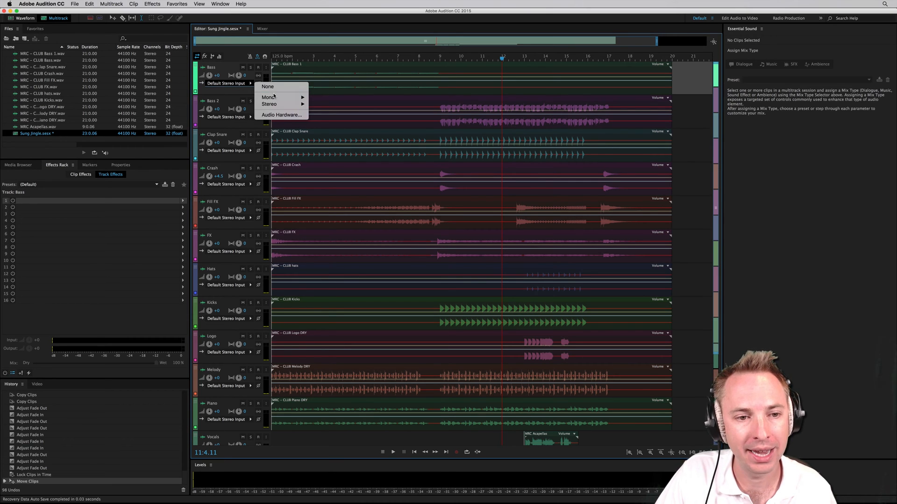
{"action": "mouse_move", "coordinate": [235, 88]}
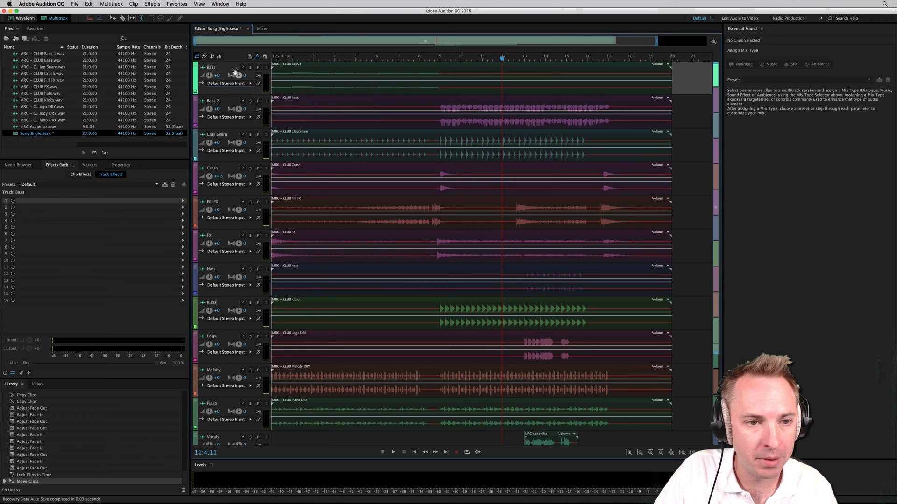
{"action": "left_click", "coordinate": [211, 56]}
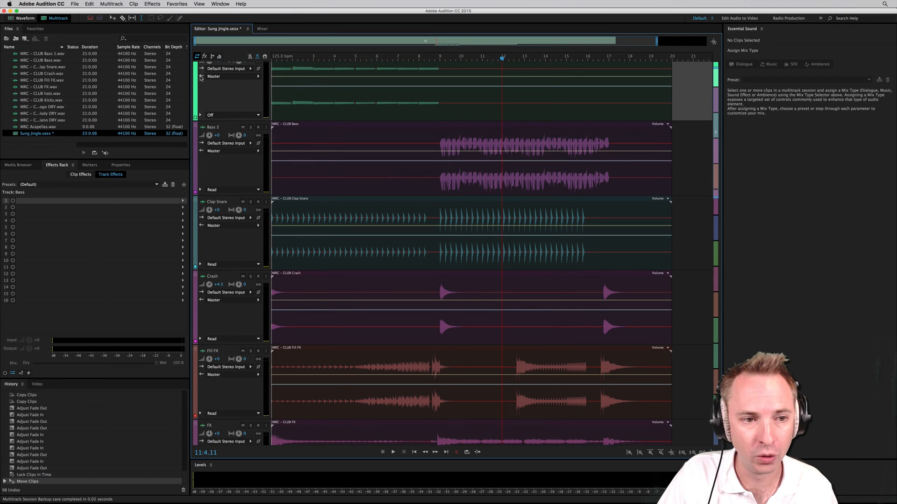
- Show the Bass track's Output menu with its Bus > Add Bus choices
{"action": "left_click", "coordinate": [228, 77]}
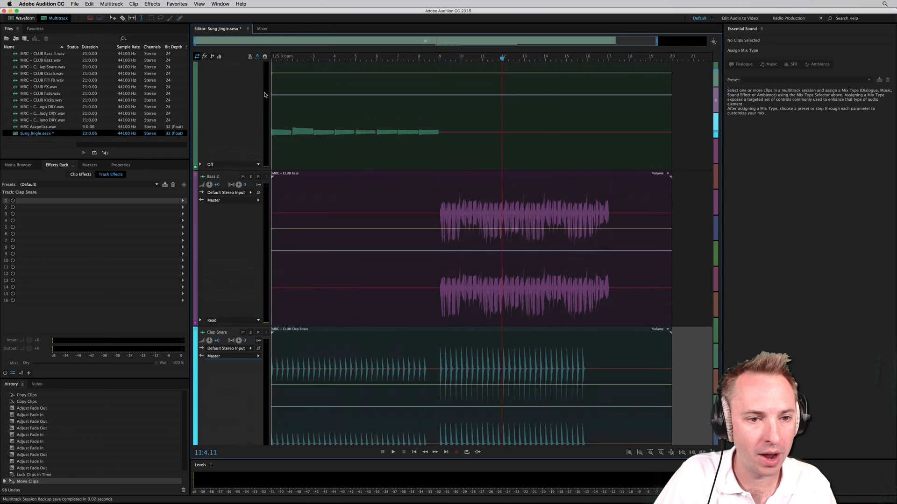
{"action": "left_click", "coordinate": [255, 75]}
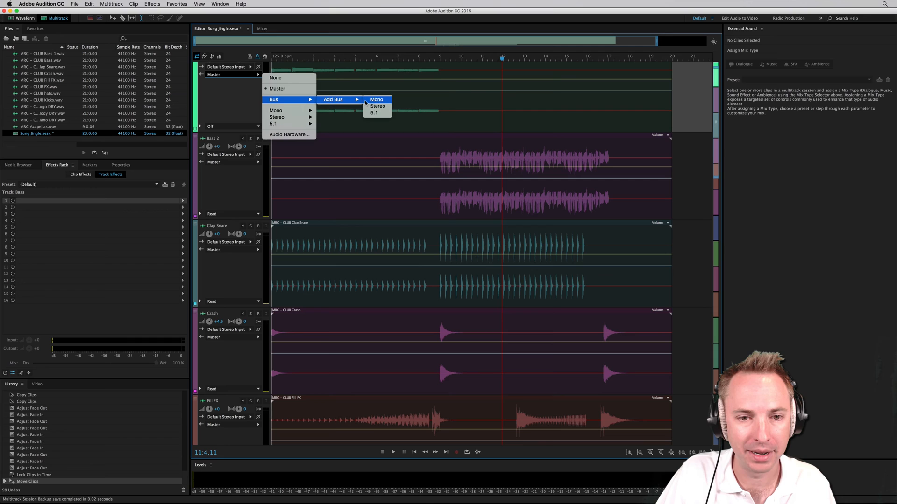
- Add a new bus for the Bass output and rename it 'Music Jingle'
{"action": "left_click", "coordinate": [378, 105]}
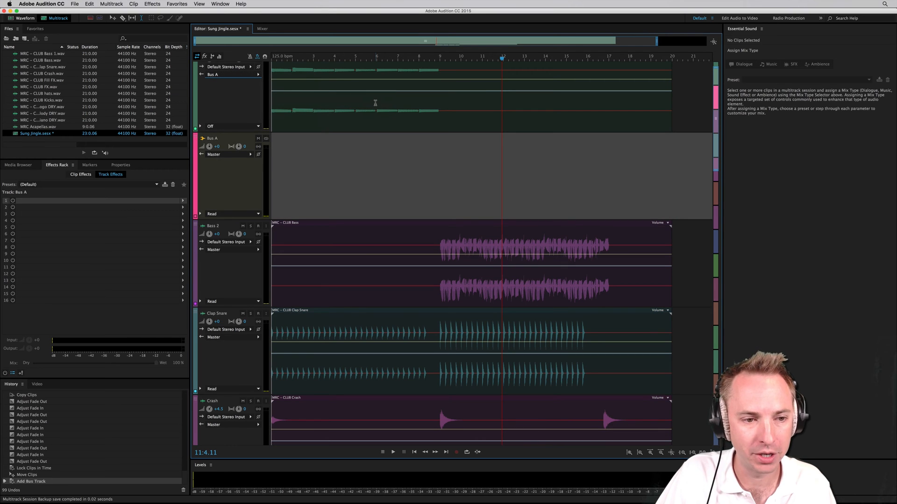
{"action": "double_click", "coordinate": [213, 139]}
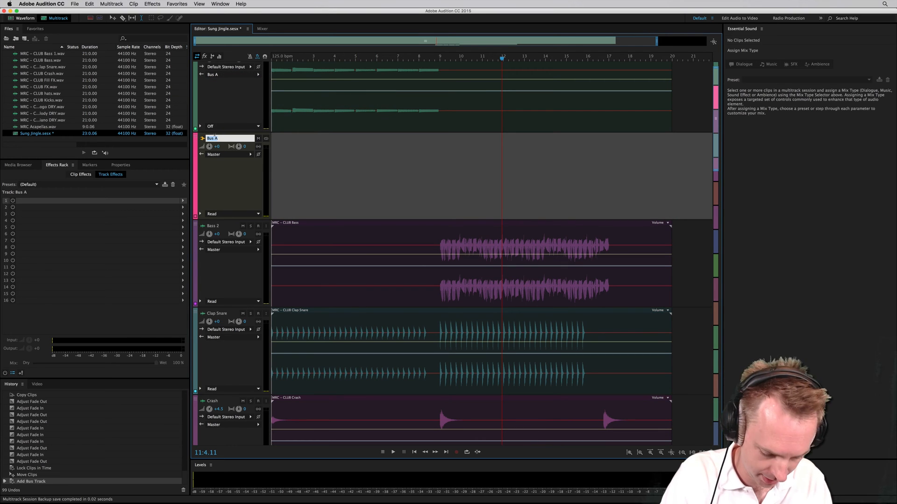
{"action": "type", "text": "Music Jingle"}
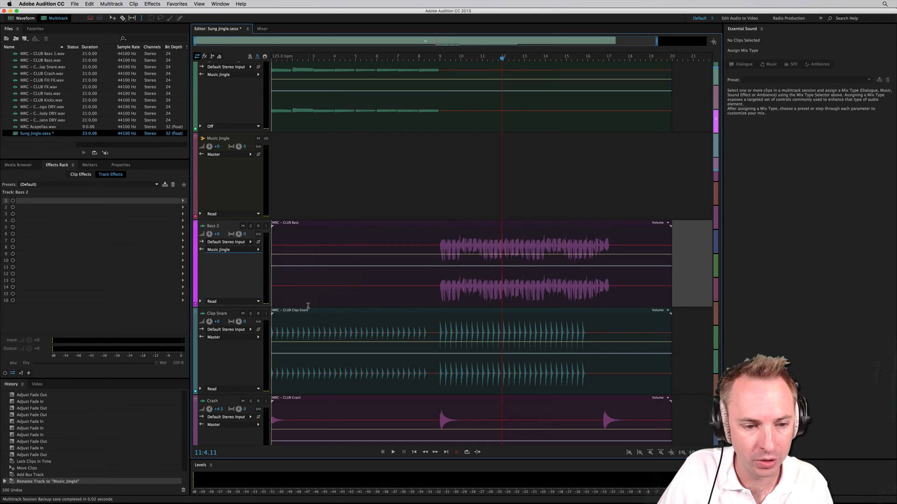
- Set the Clip Snare and following instrument tracks to output to the Music Jingle bus
{"action": "scroll", "scroll_direction": "down", "scroll_amount": 3}
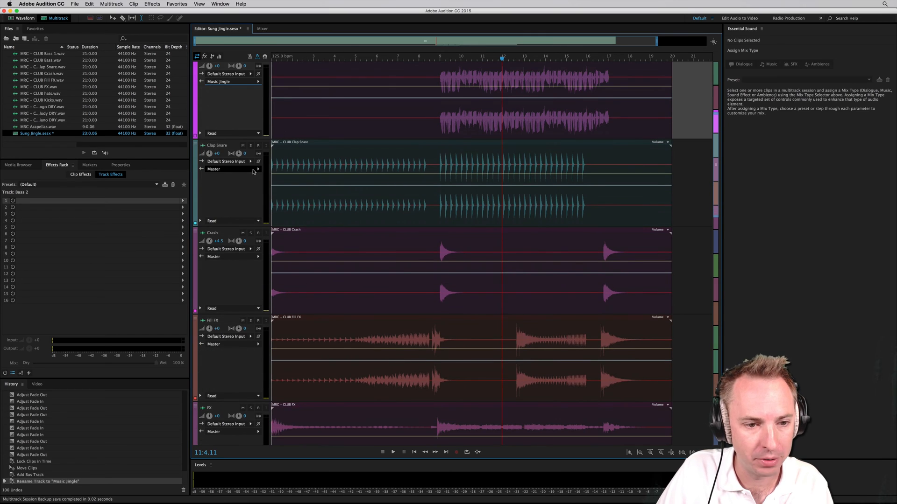
{"action": "left_click", "coordinate": [213, 169]}
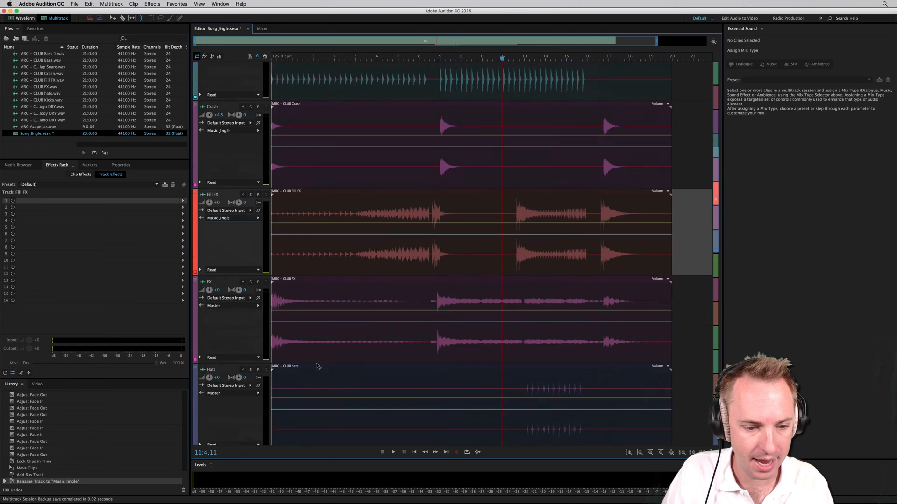
{"action": "left_click", "coordinate": [213, 179]}
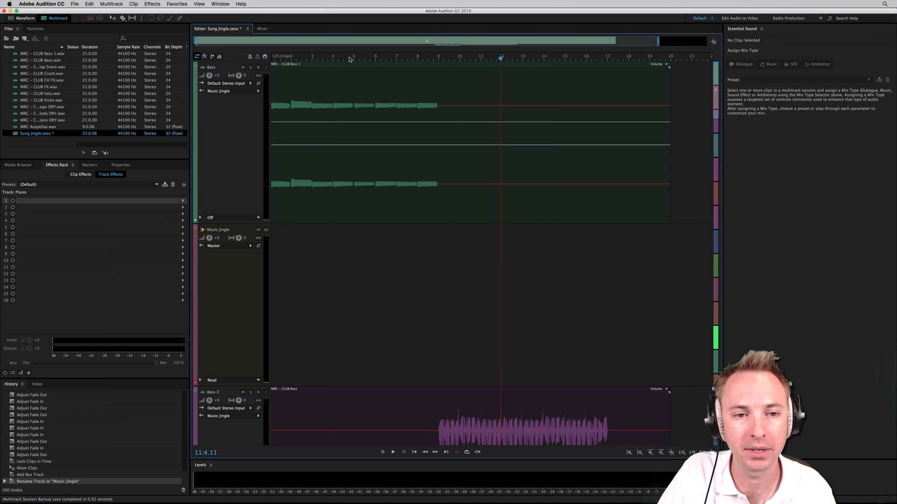
- Select and audition the Music Jingle bus, then list effects for its first rack slot
{"action": "left_click", "coordinate": [391, 452]}
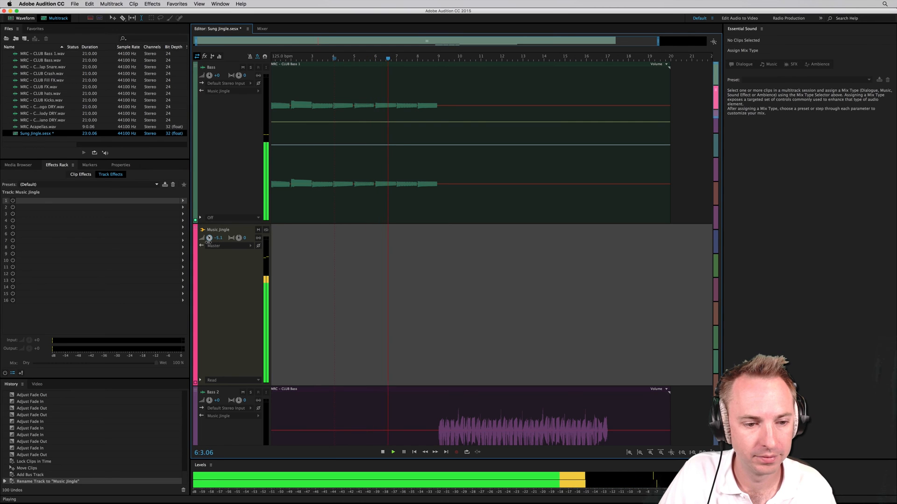
{"action": "left_click", "coordinate": [380, 453]}
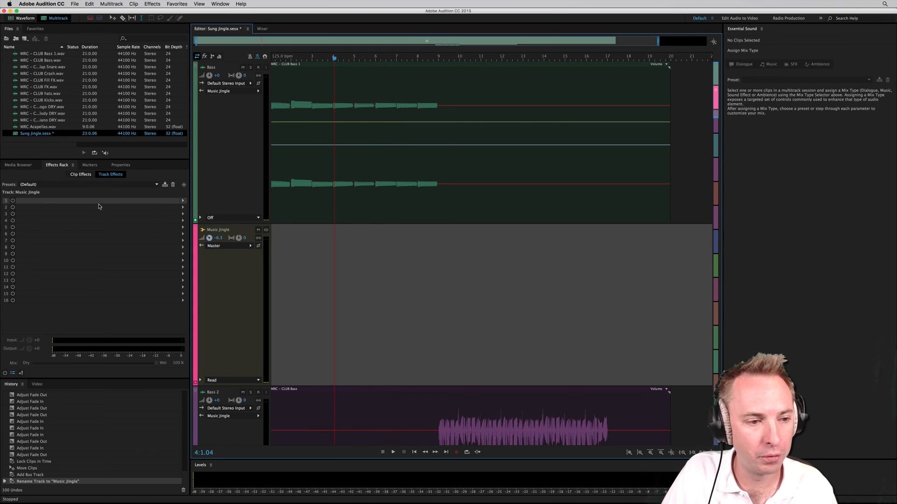
{"action": "left_click", "coordinate": [183, 200]}
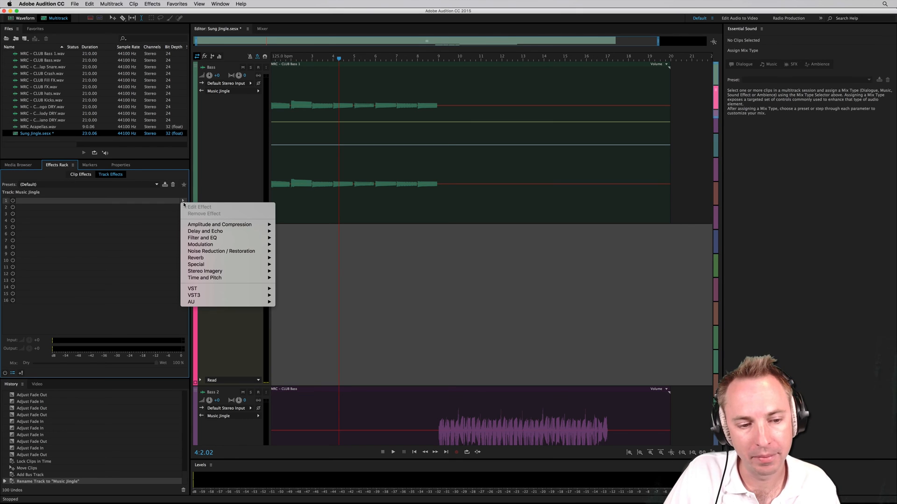
{"action": "mouse_move", "coordinate": [222, 278]}
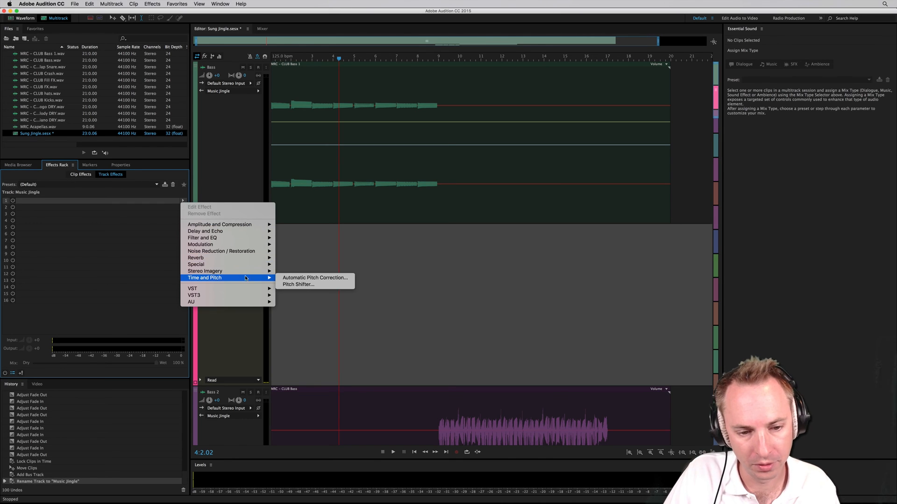
- Insert Time and Pitch > Pitch Shifter into the bus's first effect slot
{"action": "left_click", "coordinate": [297, 284]}
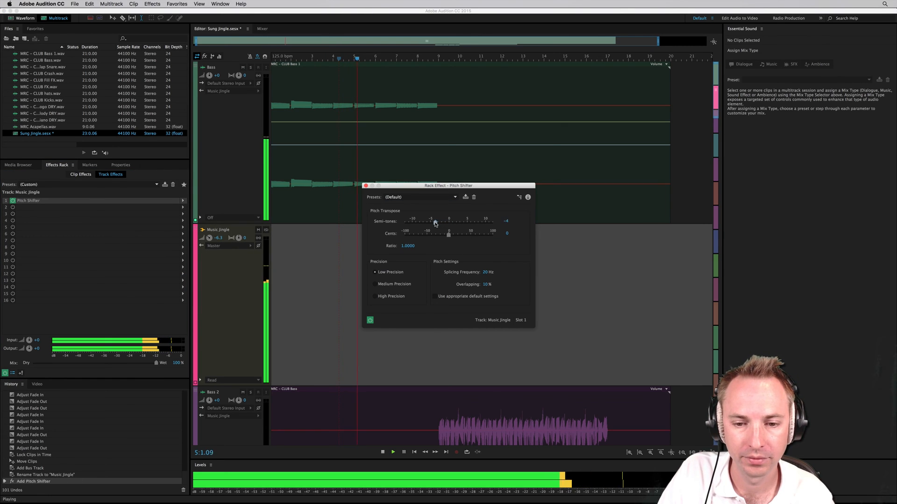
- Audition lower Semi-tones settings, settle on +6 semitones and close the Pitch Shifter window
{"action": "left_click_drag", "start_coordinate": [434, 222], "coordinate": [416, 223]}
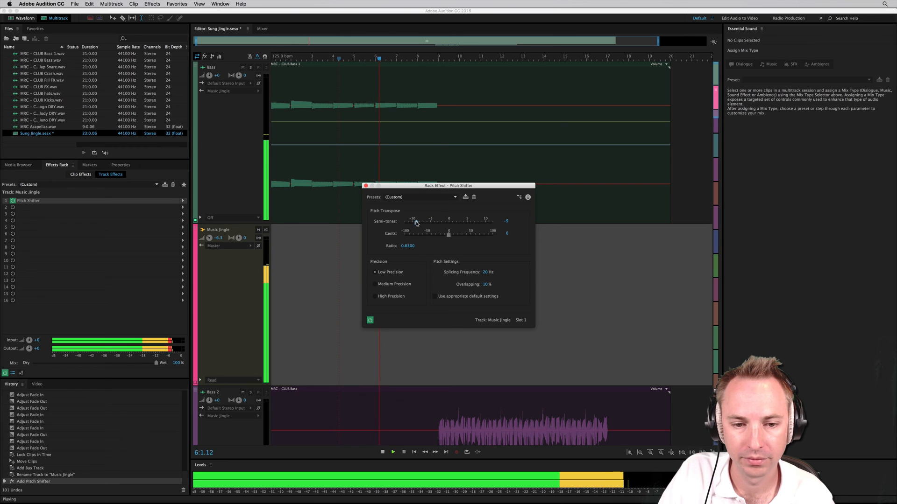
{"action": "left_click_drag", "start_coordinate": [414, 221], "coordinate": [408, 222]}
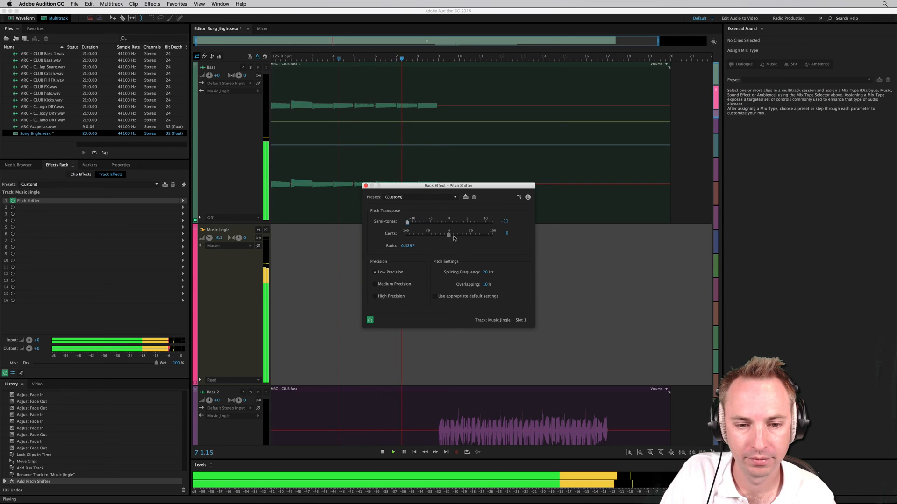
{"action": "left_click_drag", "start_coordinate": [408, 222], "coordinate": [469, 222]}
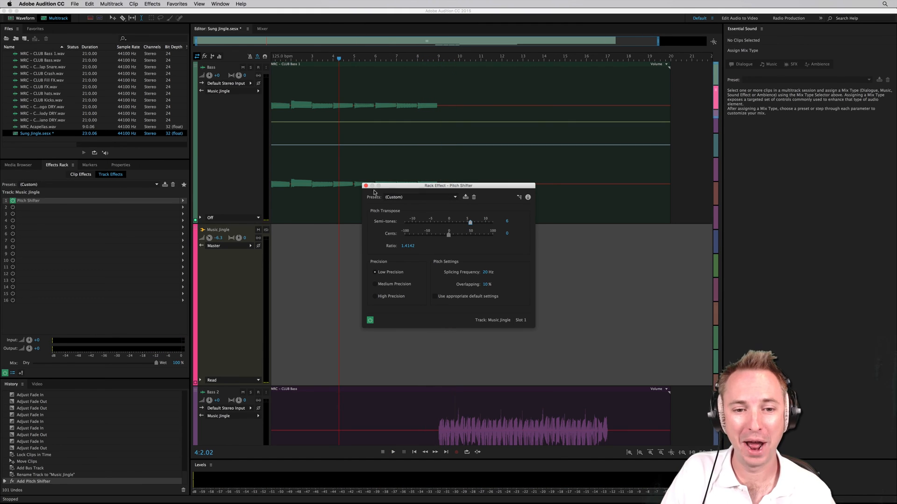
{"action": "left_click", "coordinate": [365, 185]}
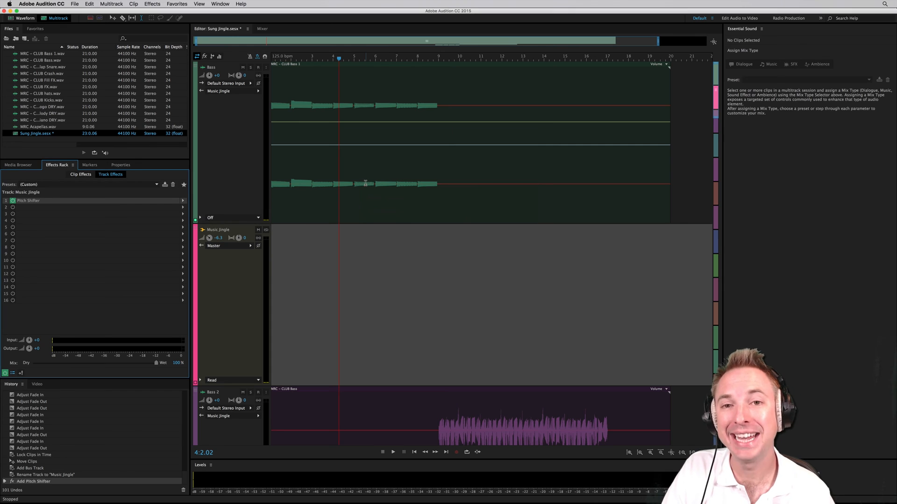